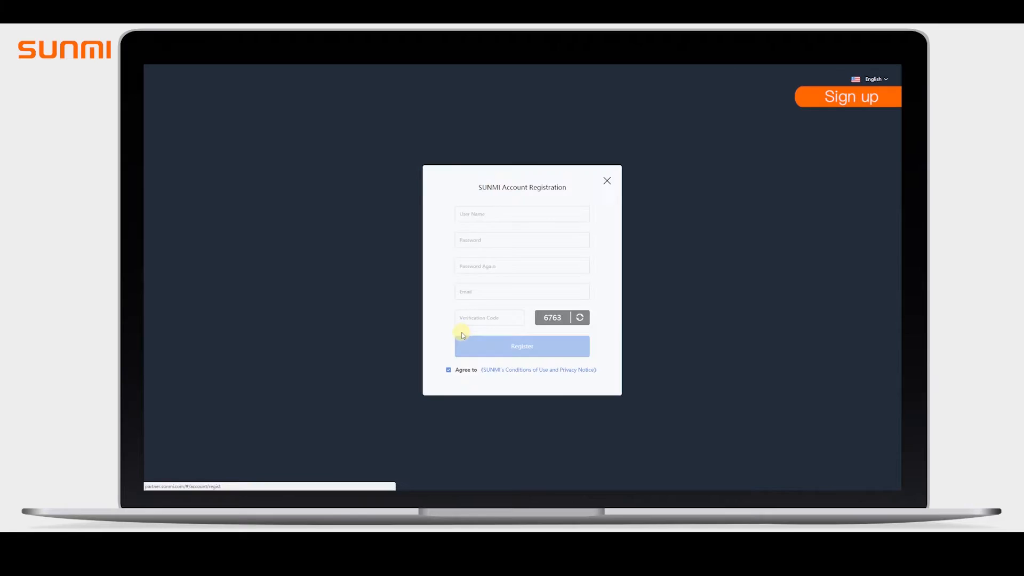
{"action": "mouse_move", "coordinate": [628, 363]}
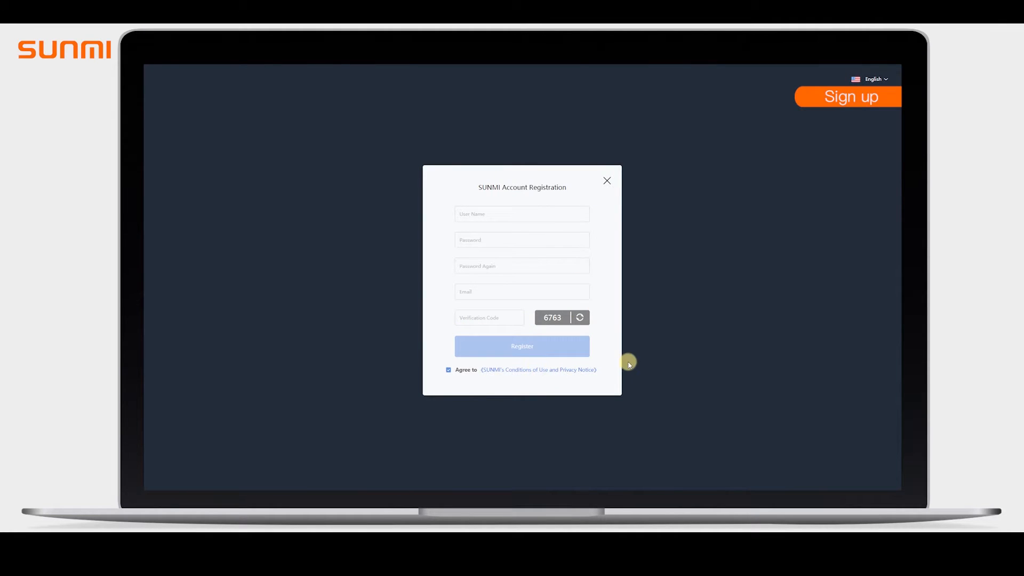
- Leave the account registration form so the login page appears with credentials filled in
{"action": "left_click", "coordinate": [606, 180]}
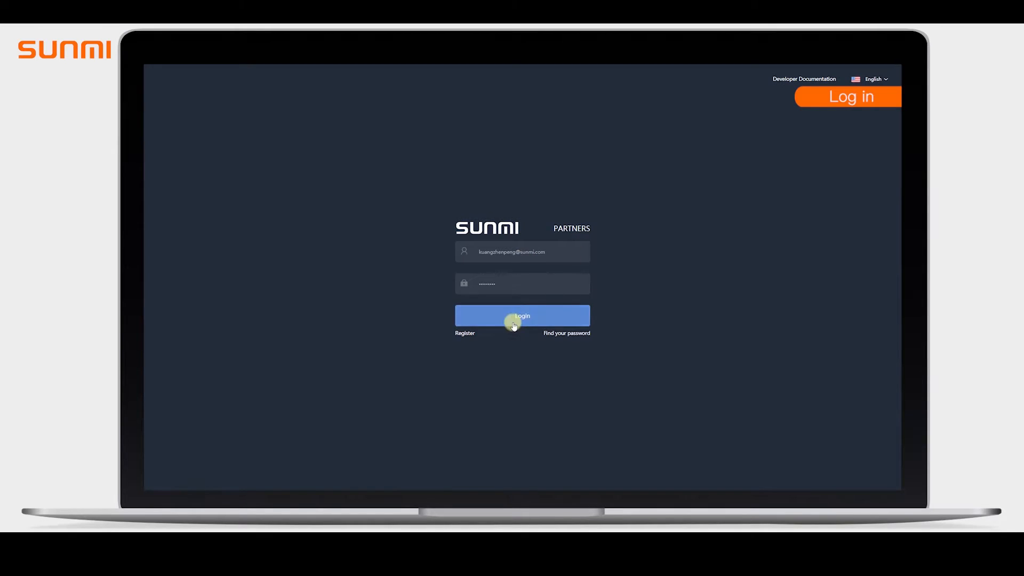
- Sign in to the partner account with the entered credentials
{"action": "left_click", "coordinate": [522, 316]}
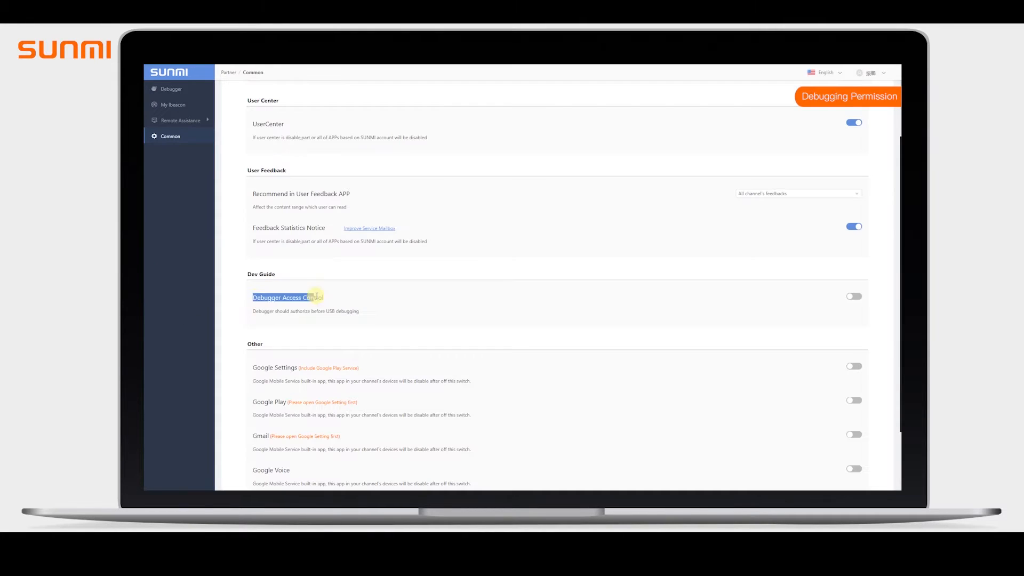
- Turn on Debugger Access Control, confirm it, and save a new debugging person
{"action": "left_click", "coordinate": [853, 297]}
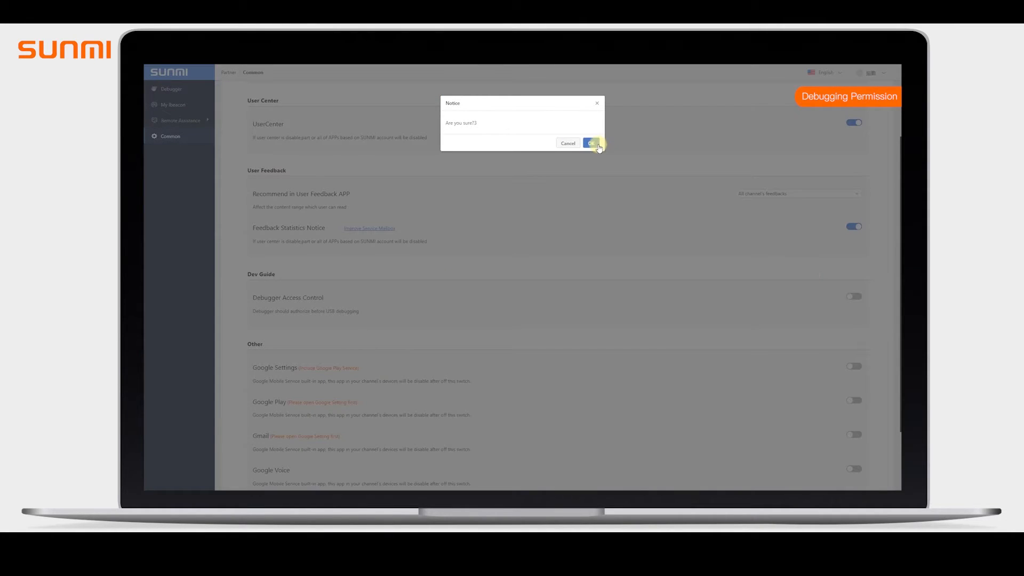
{"action": "left_click", "coordinate": [592, 143]}
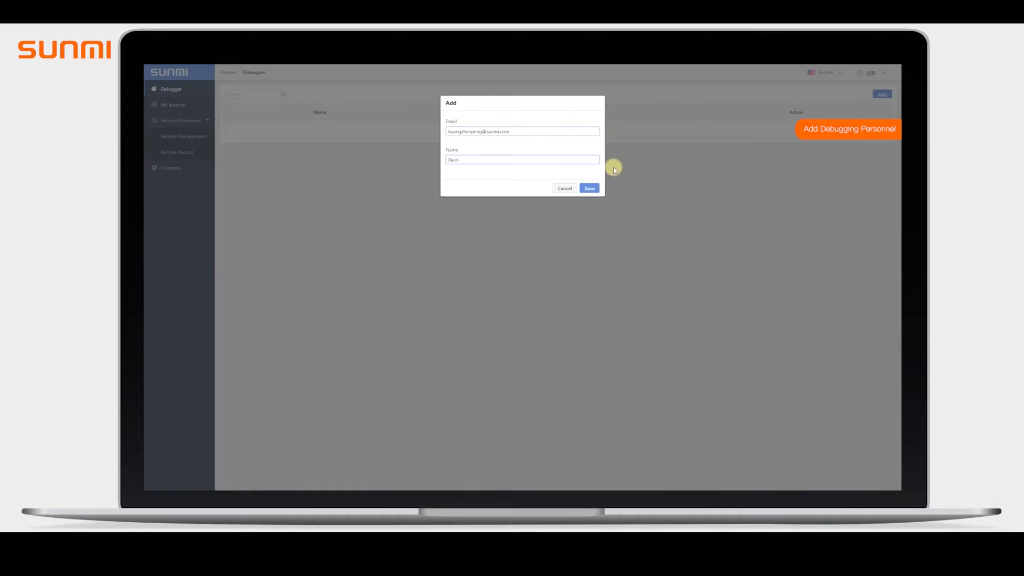
{"action": "left_click", "coordinate": [589, 187]}
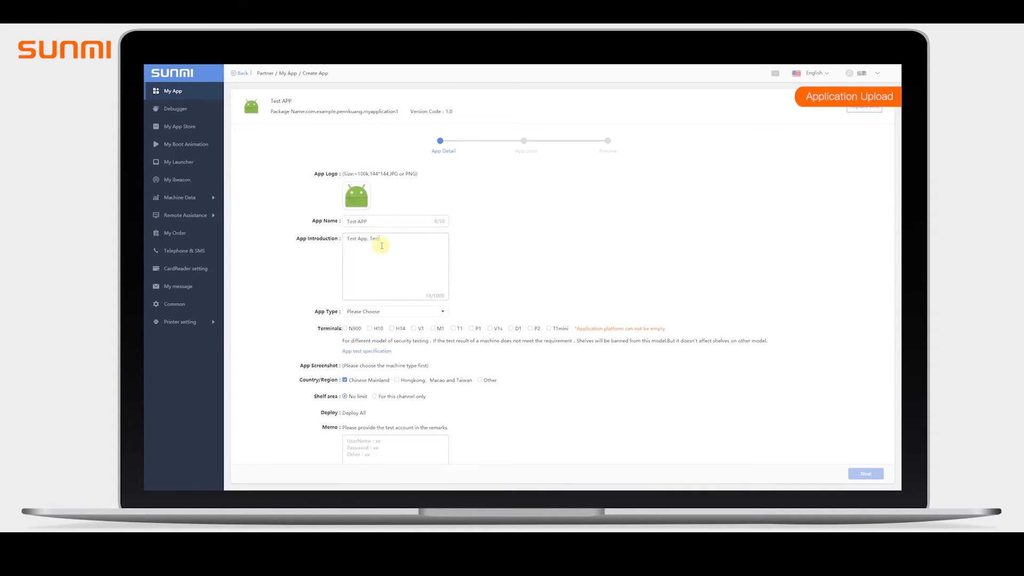
- Fill Test APP's type, screenshot, channel-only shelf area and memo 'User name: test', then continue to My App Store
{"action": "left_click", "coordinate": [414, 277]}
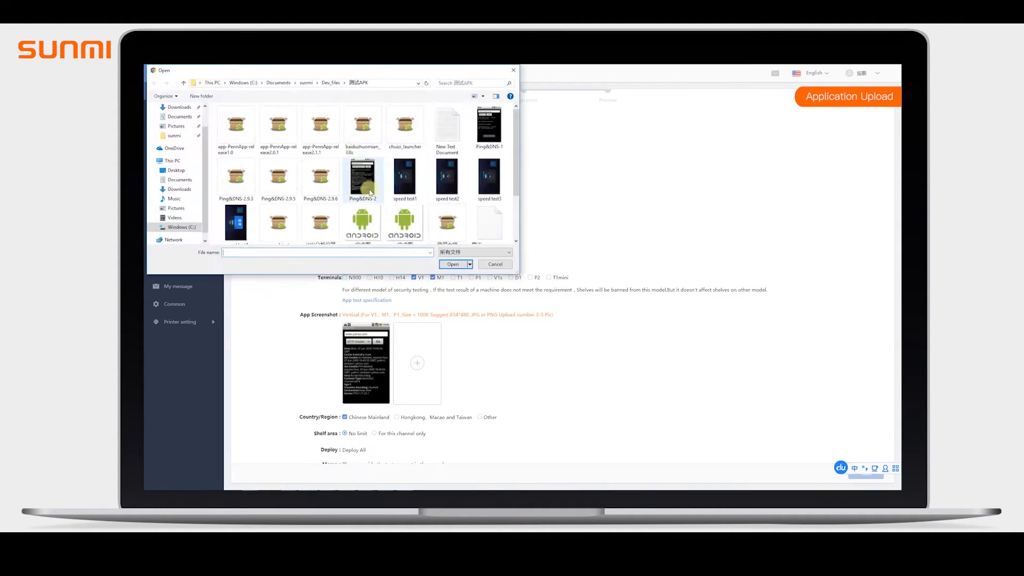
{"action": "left_click", "coordinate": [452, 263]}
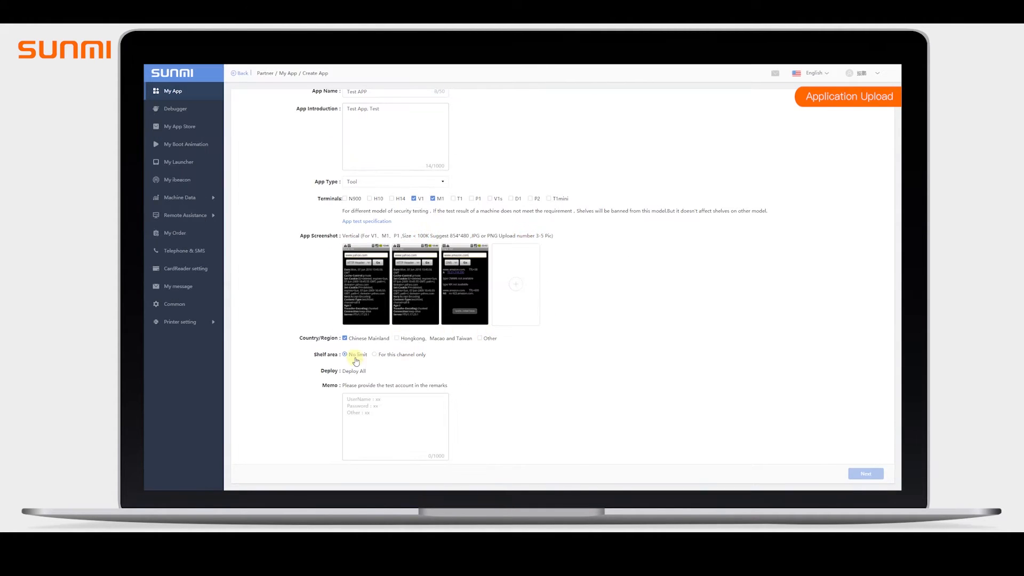
{"action": "left_click", "coordinate": [375, 354]}
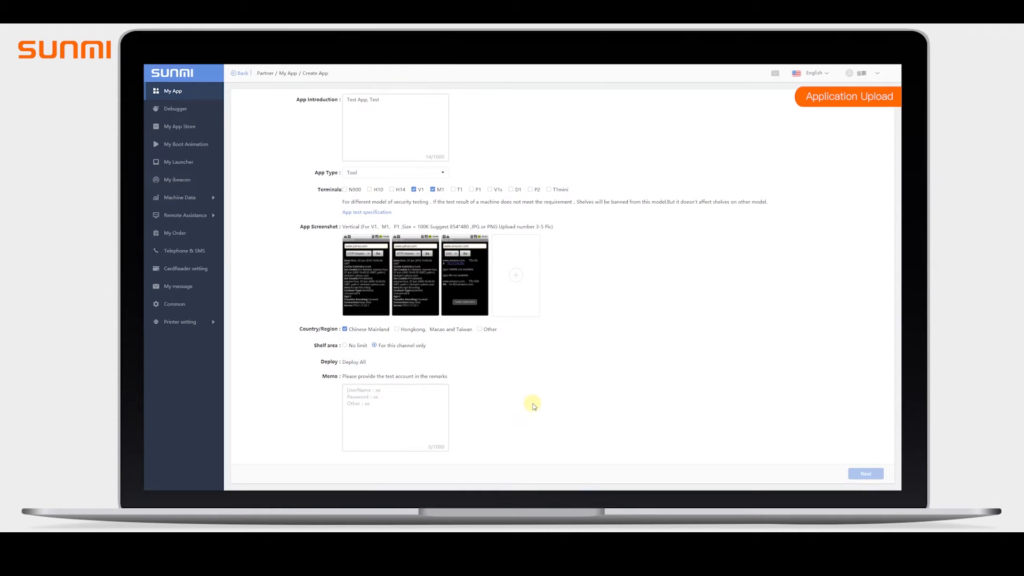
{"action": "type", "text": "User name: test"}
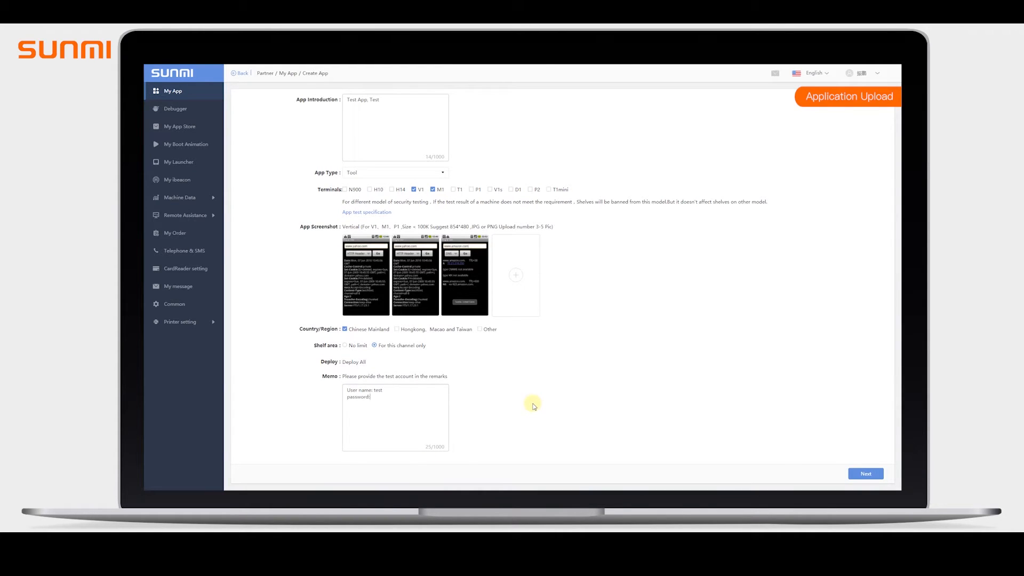
{"action": "left_click", "coordinate": [174, 304]}
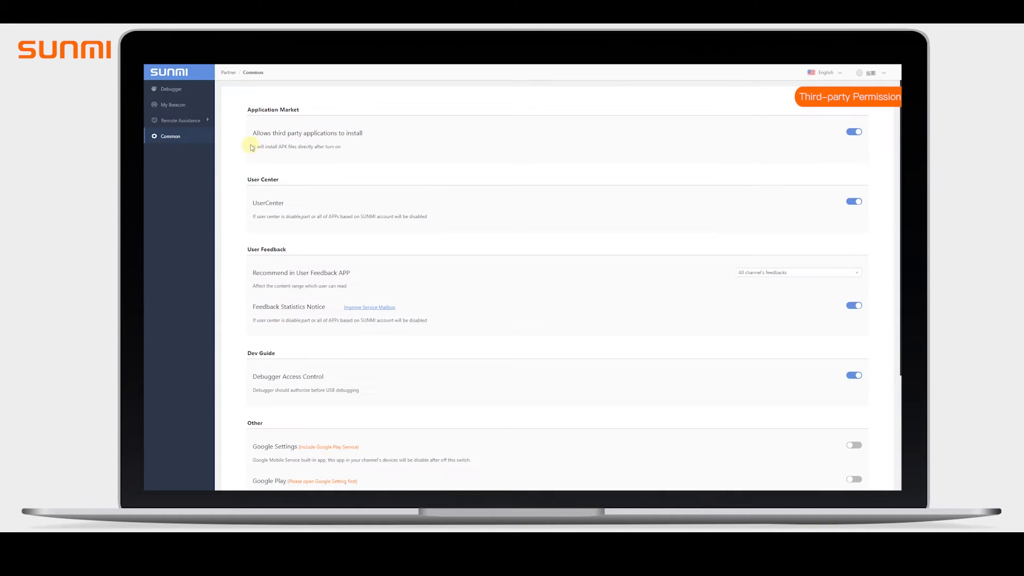
{"action": "mouse_move", "coordinate": [823, 139]}
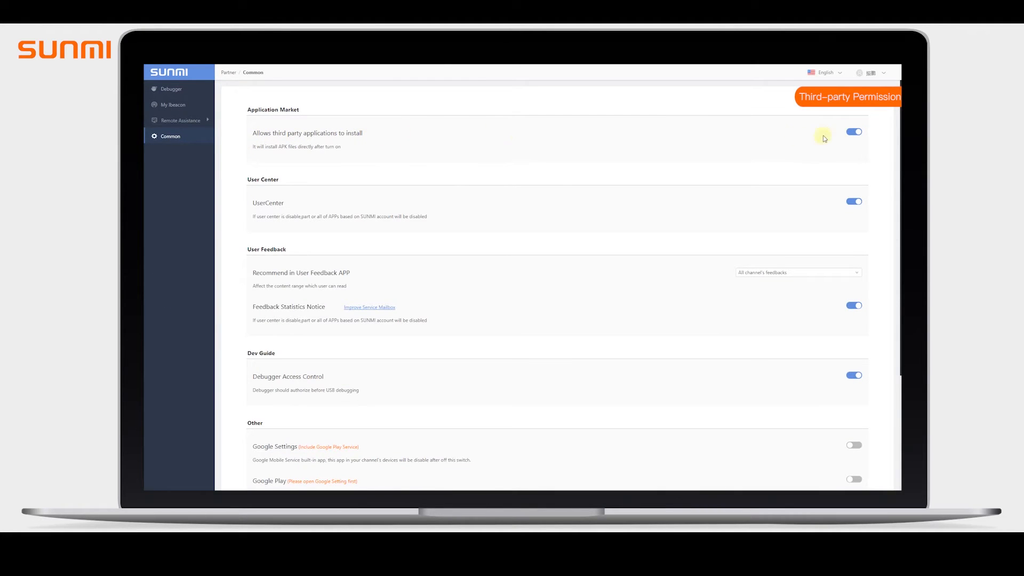
{"action": "left_click", "coordinate": [179, 126]}
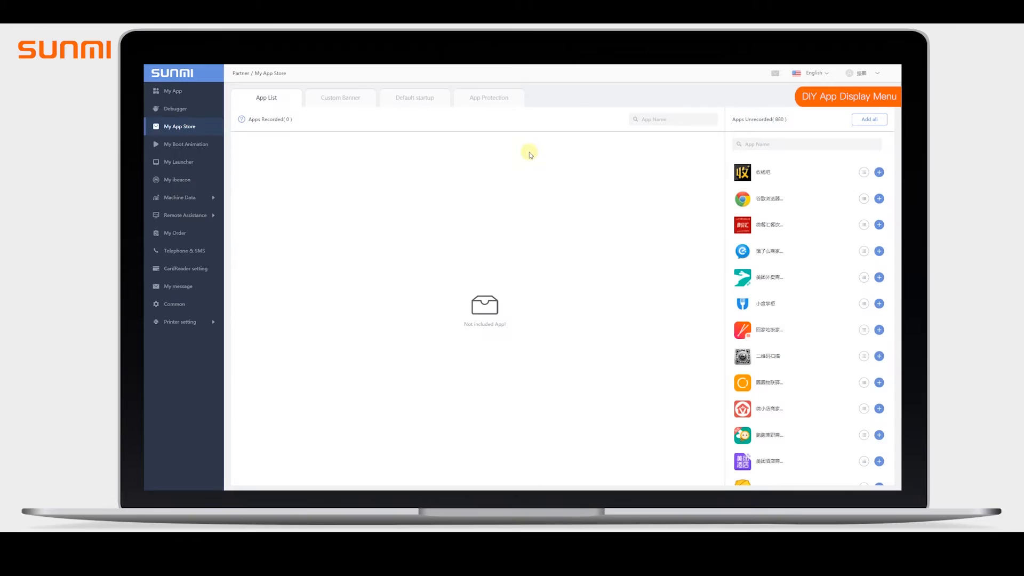
{"action": "mouse_move", "coordinate": [798, 144]}
{"action": "type", "text": "rest"}
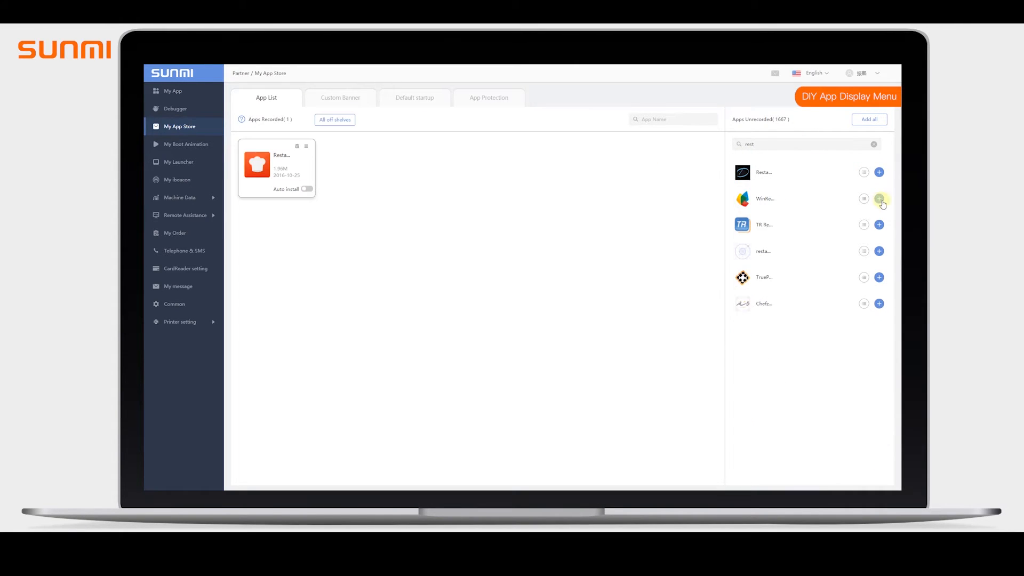
- Add a found app to the App Store list and load custom V1 boot animation frames
{"action": "left_click", "coordinate": [879, 199]}
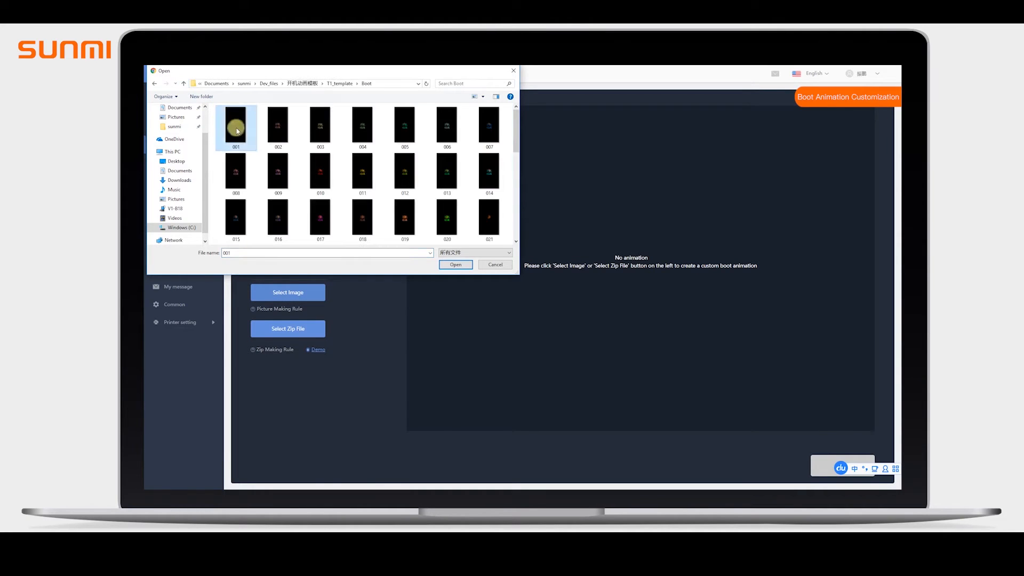
{"action": "left_click", "coordinate": [455, 264]}
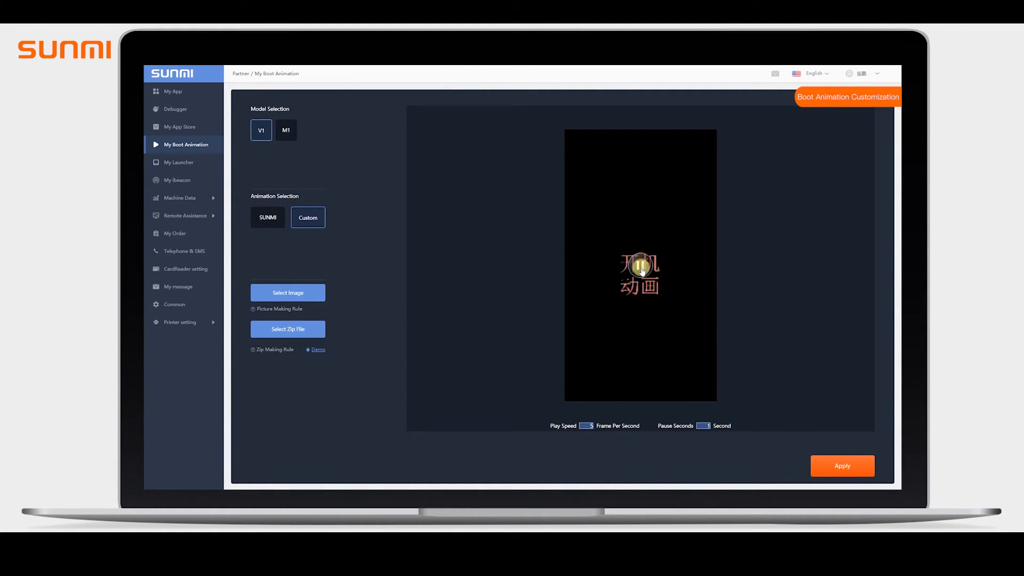
{"action": "left_click", "coordinate": [178, 162]}
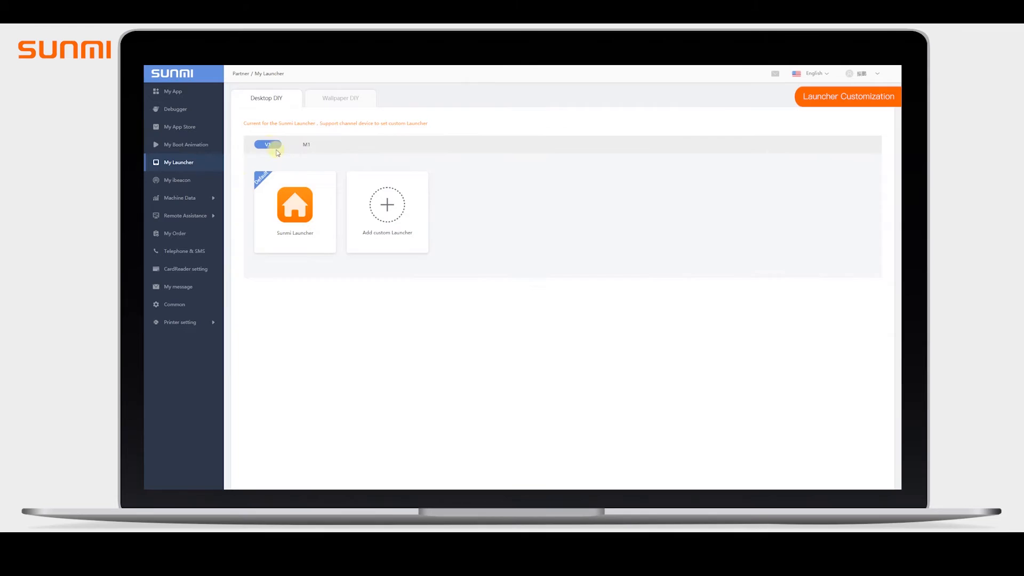
- Upload a custom V1 launcher package and enable it for all channel devices
{"action": "left_click", "coordinate": [386, 205]}
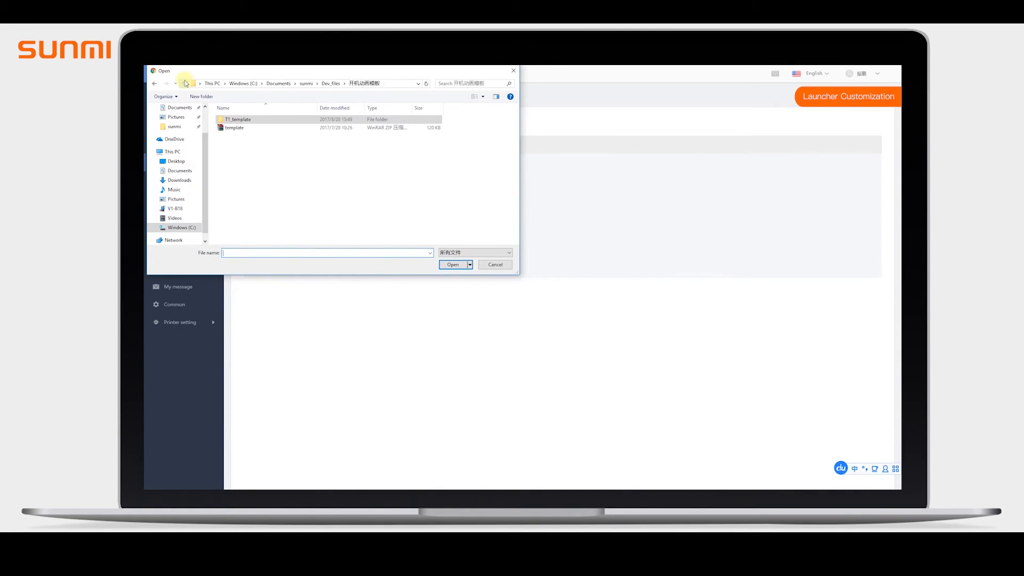
{"action": "left_click", "coordinate": [494, 265]}
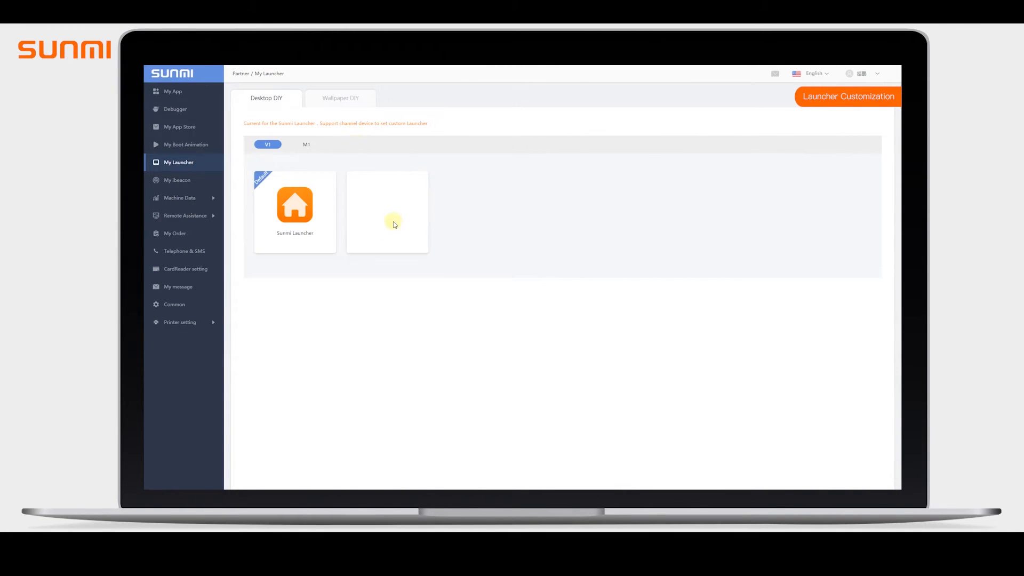
{"action": "left_click", "coordinate": [386, 211]}
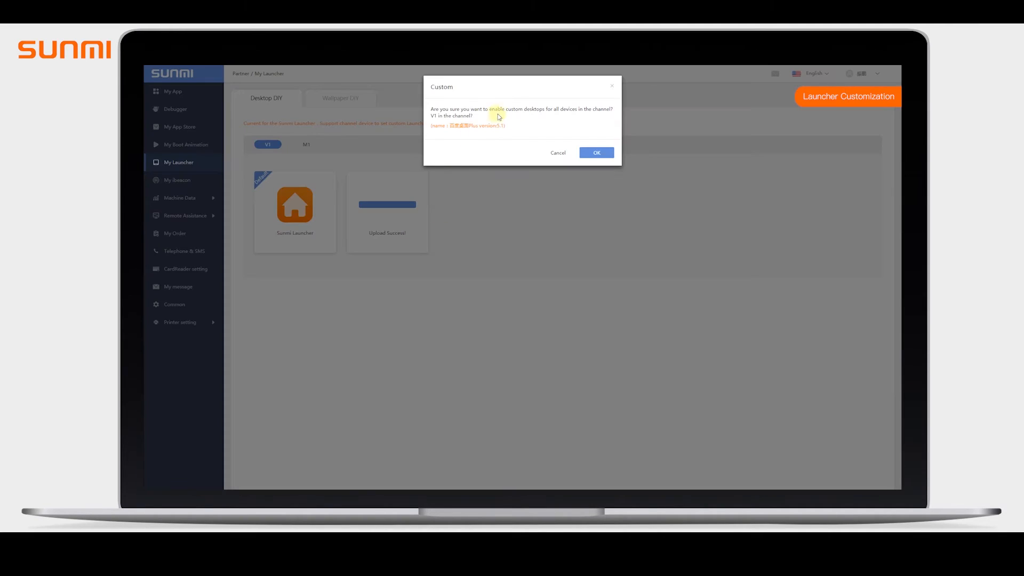
{"action": "left_click", "coordinate": [595, 153]}
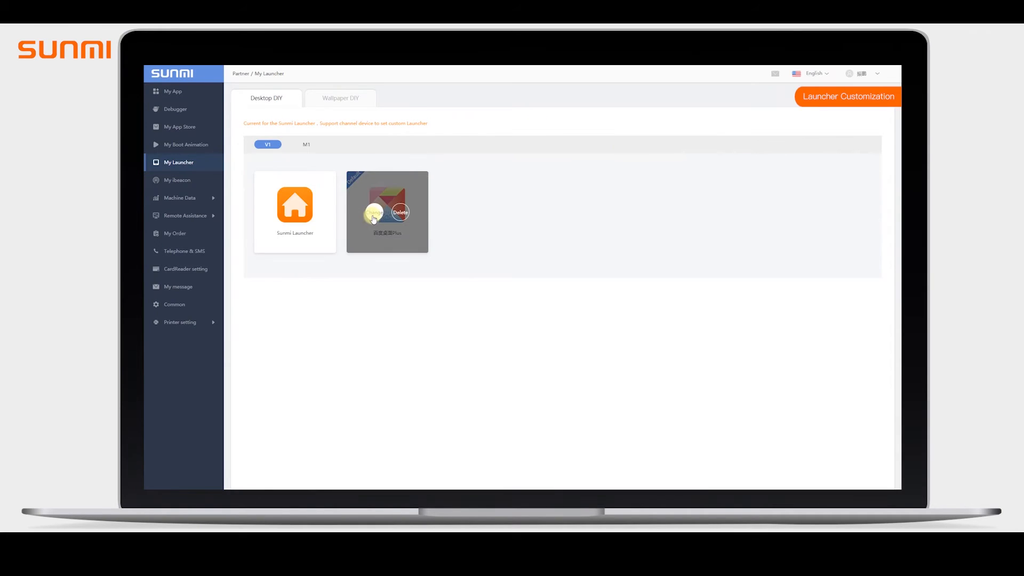
- Start adding a vertical App Store banner image
{"action": "left_click", "coordinate": [179, 126]}
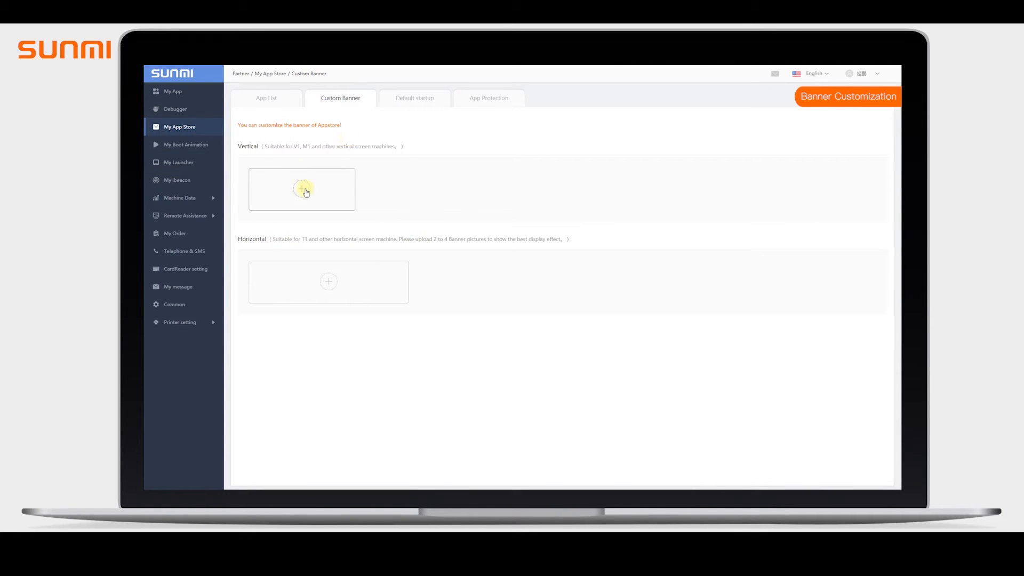
{"action": "left_click", "coordinate": [300, 189]}
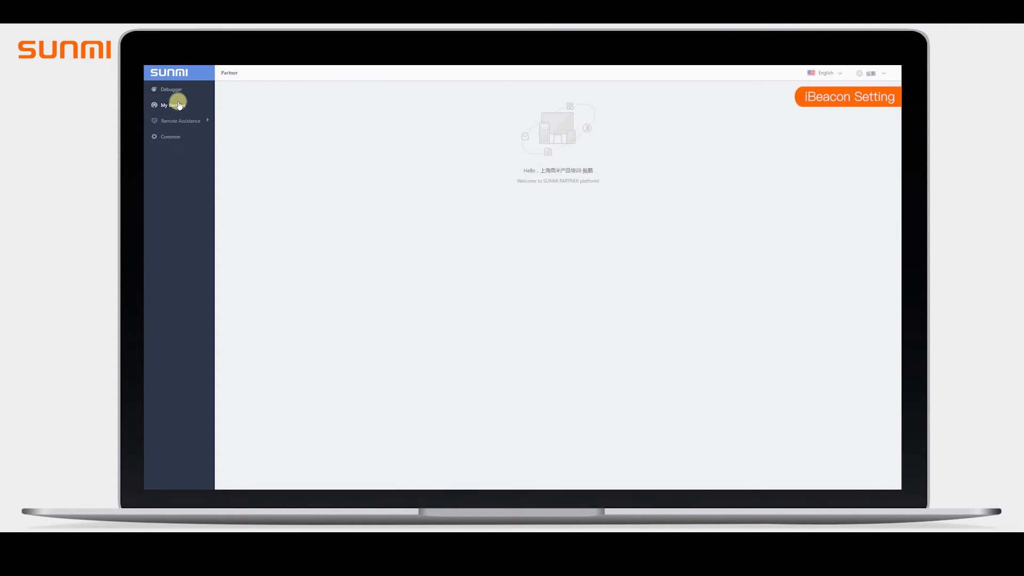
- Save the V1 terminal's iBeacon UUID with major 254 and minor 18, then go to My Data Manager
{"action": "left_click", "coordinate": [174, 104]}
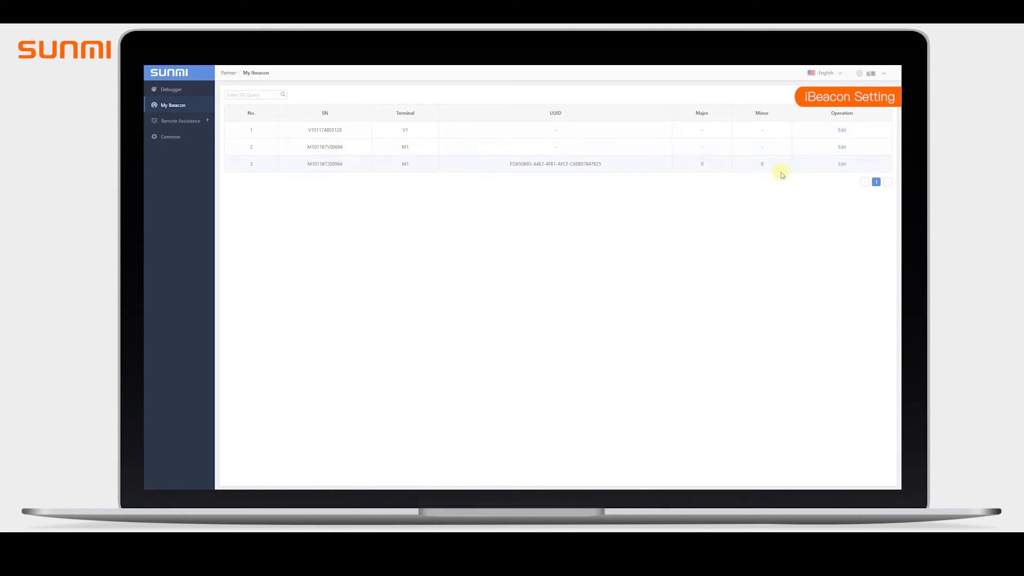
{"action": "left_click", "coordinate": [842, 165]}
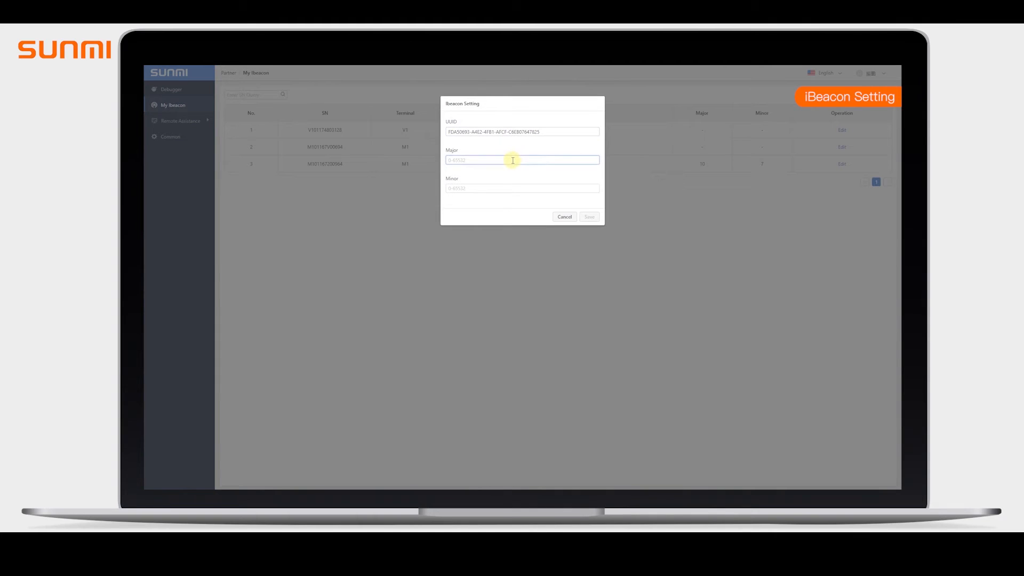
{"action": "left_click", "coordinate": [589, 217]}
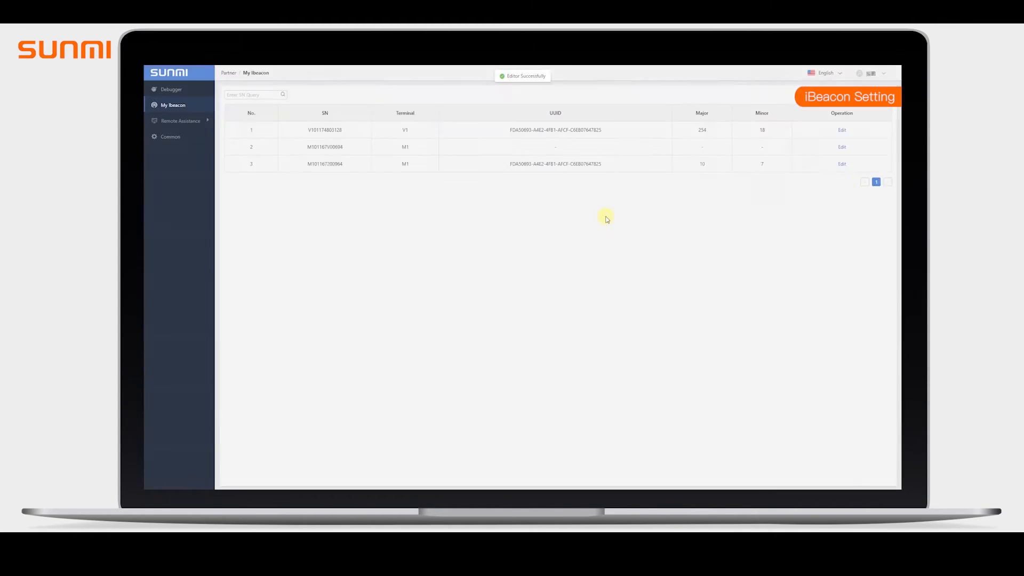
{"action": "left_click", "coordinate": [181, 199]}
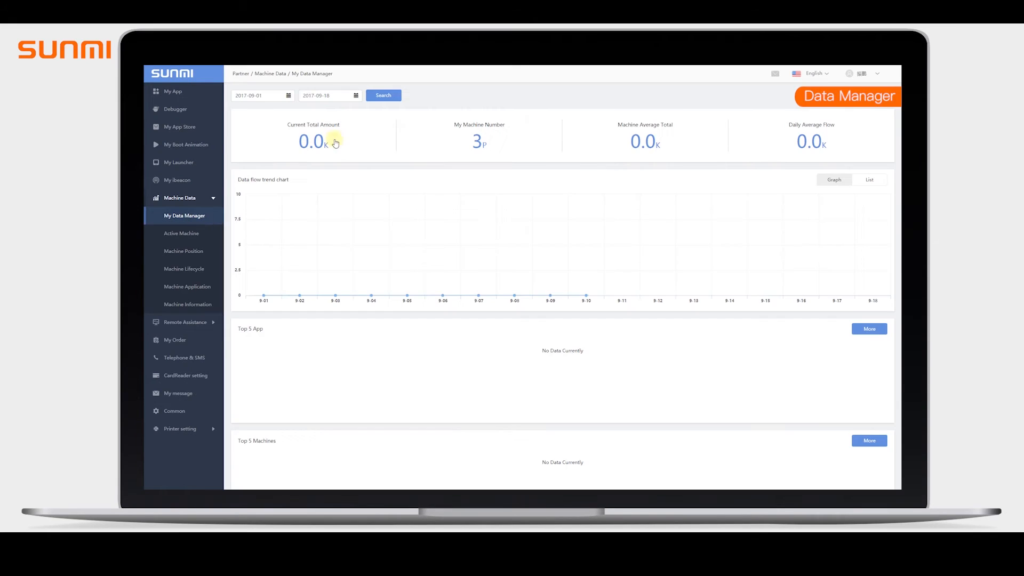
- Show the data flow trend as a dated list, then move to the Active Machine overview
{"action": "scroll", "scroll_direction": "down", "scroll_amount": 3}
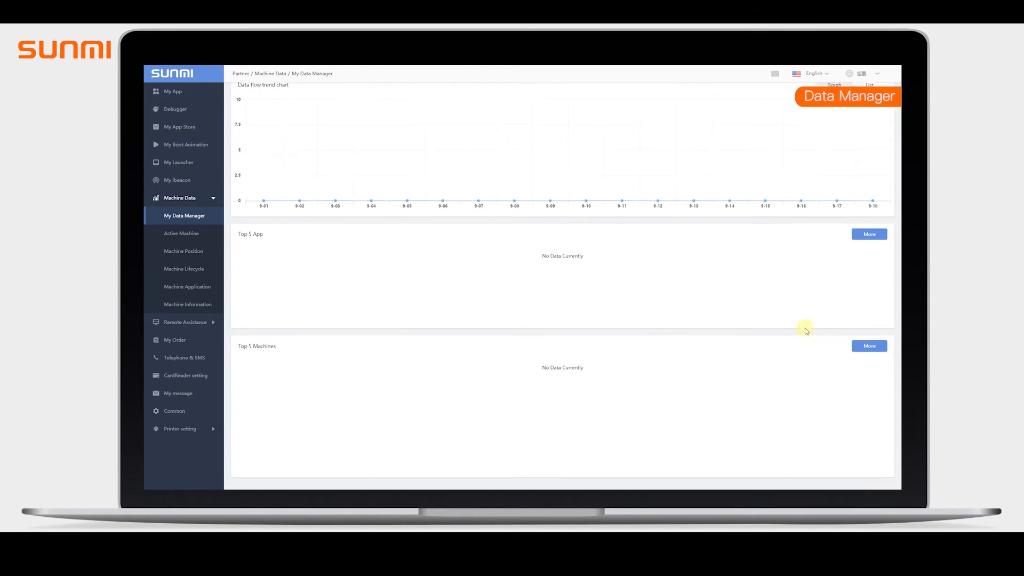
{"action": "left_click", "coordinate": [870, 179]}
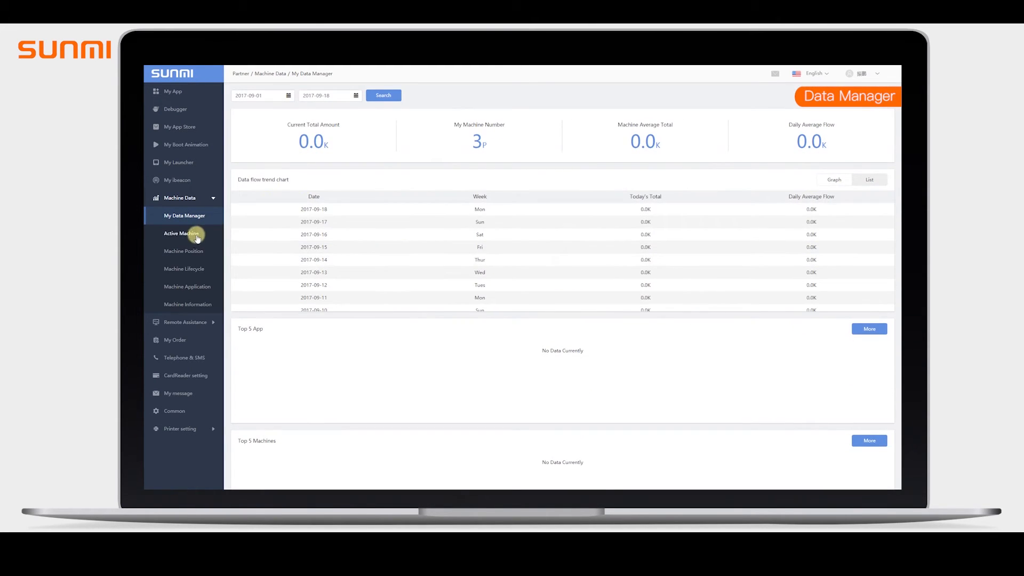
{"action": "left_click", "coordinate": [182, 233]}
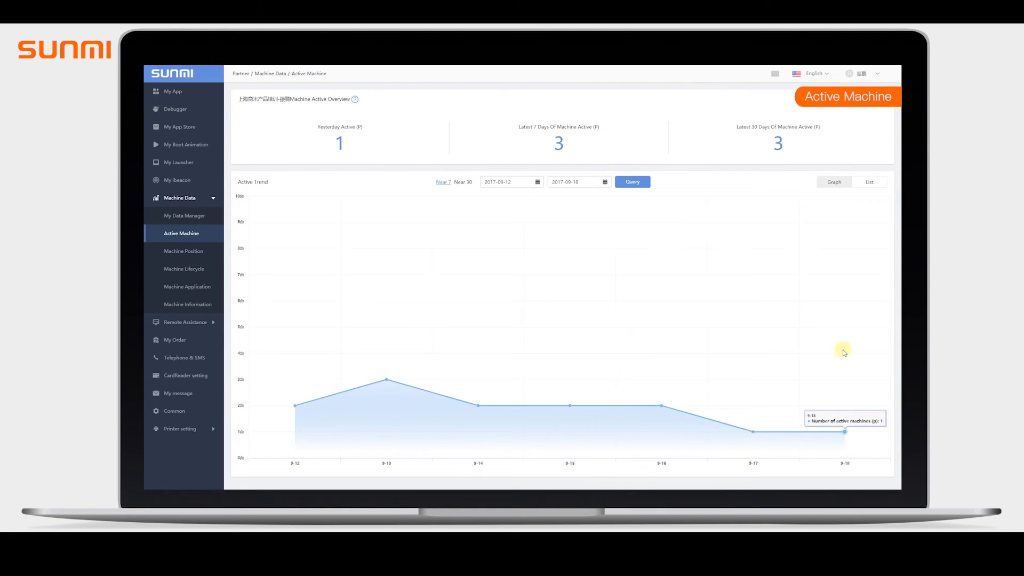
- Review positioned and not-positioned machines in Machine Position, then move to Machine Lifecycle
{"action": "left_click", "coordinate": [183, 251]}
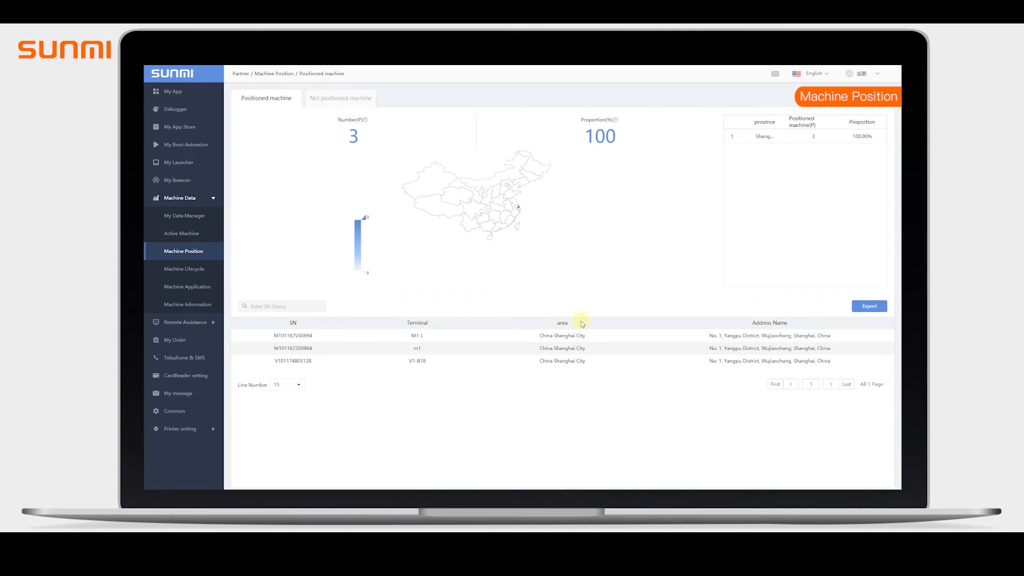
{"action": "left_click", "coordinate": [339, 98]}
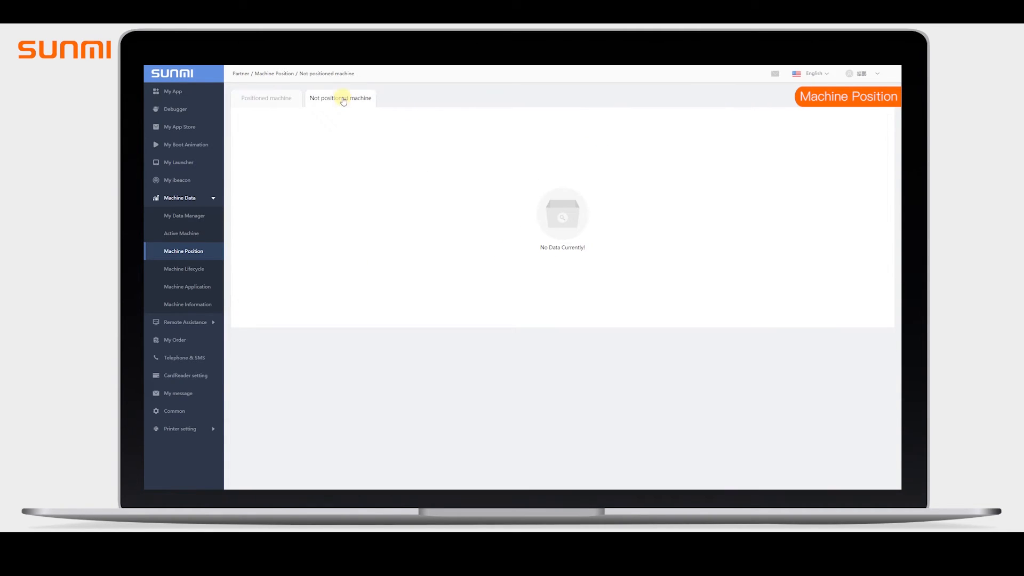
{"action": "left_click", "coordinate": [265, 98]}
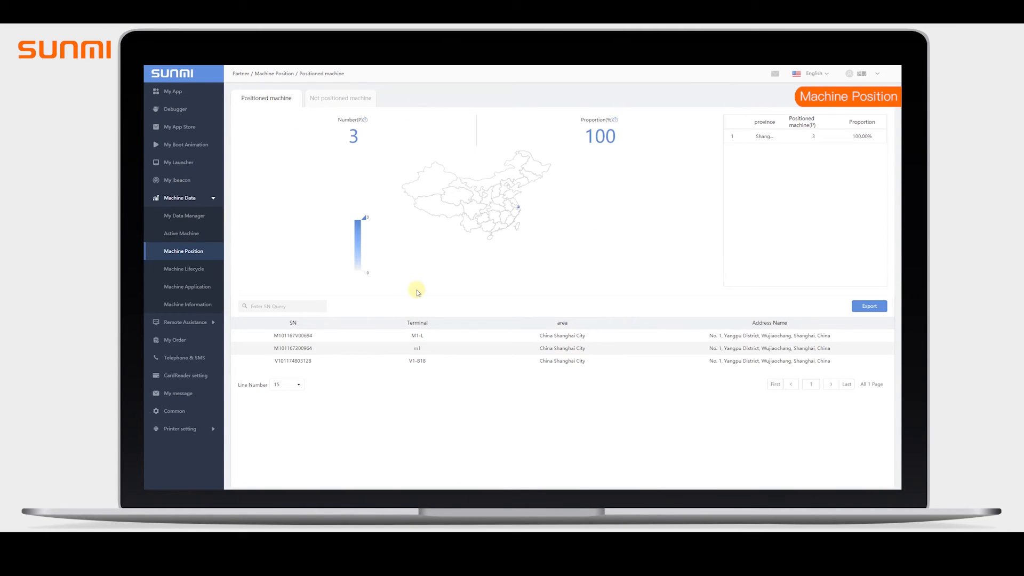
{"action": "left_click", "coordinate": [183, 268]}
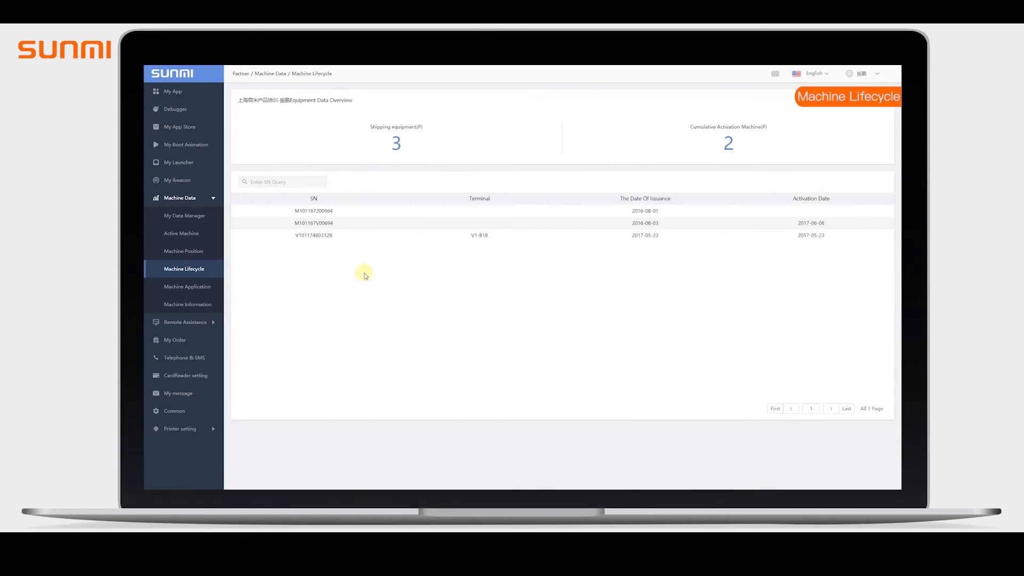
{"action": "mouse_move", "coordinate": [823, 201]}
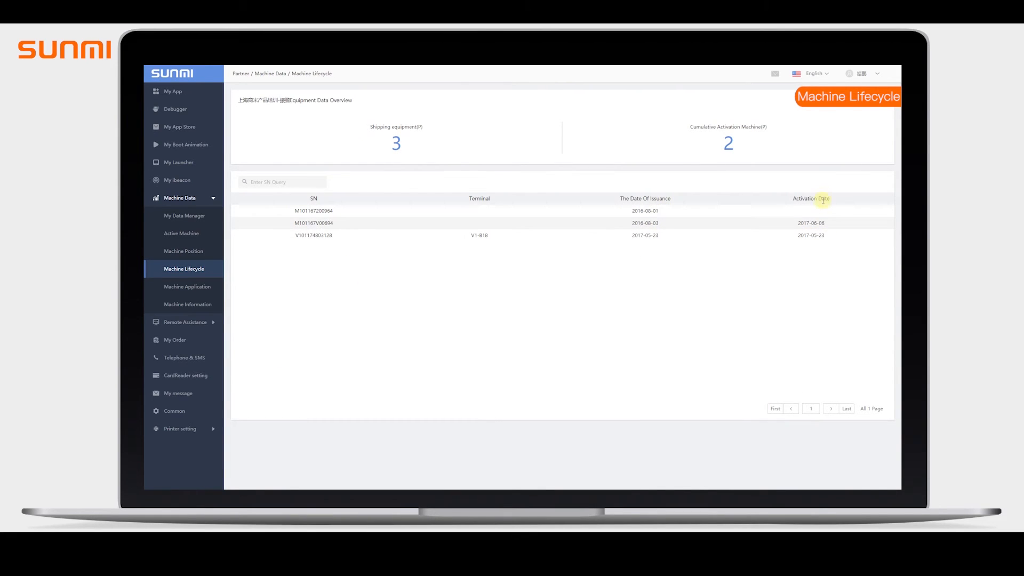
- View the apps installed on the V1-M-S machine in Machine Application, then go to Remote Management
{"action": "left_click", "coordinate": [188, 287]}
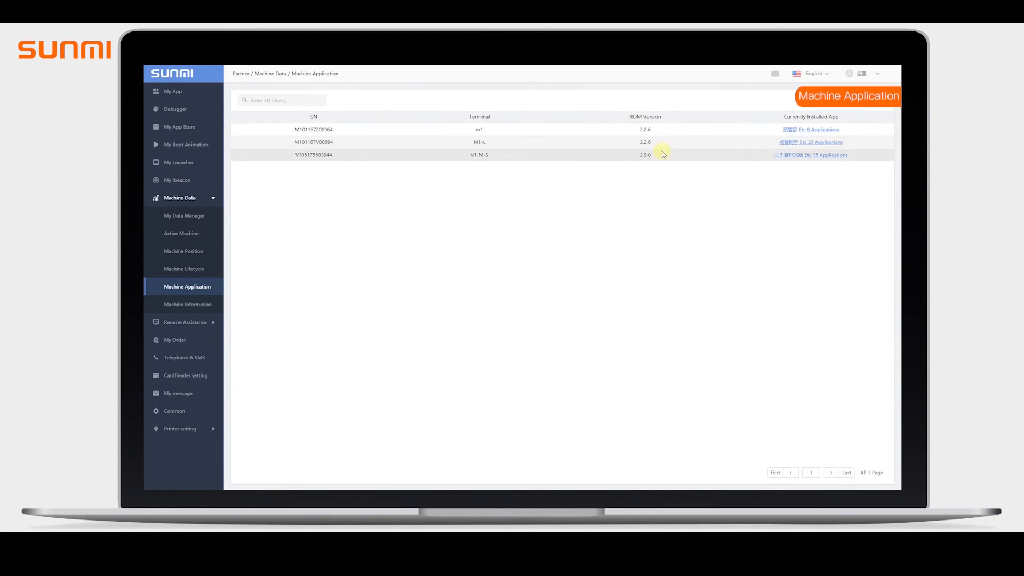
{"action": "left_click", "coordinate": [811, 155]}
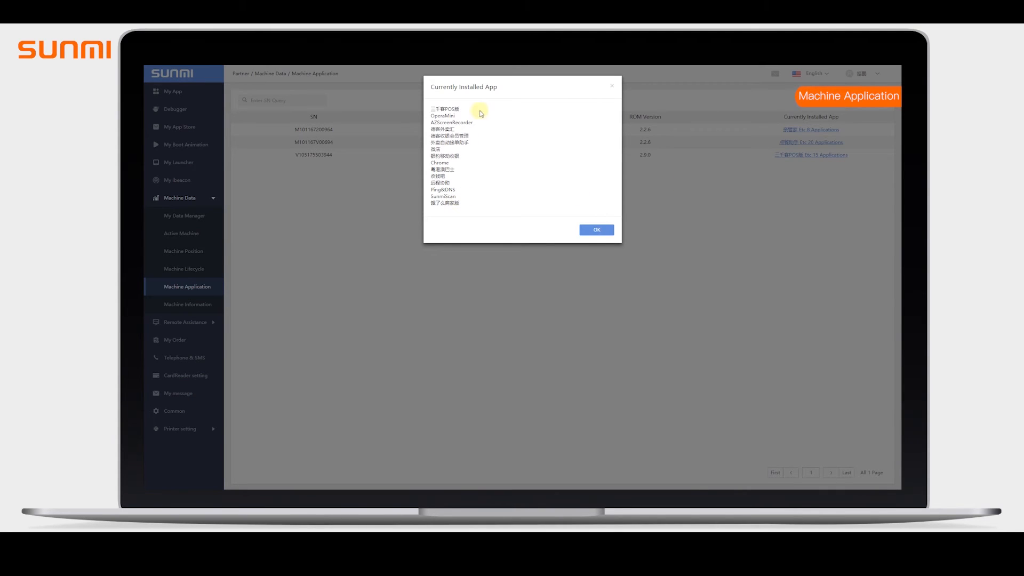
{"action": "left_click", "coordinate": [595, 229]}
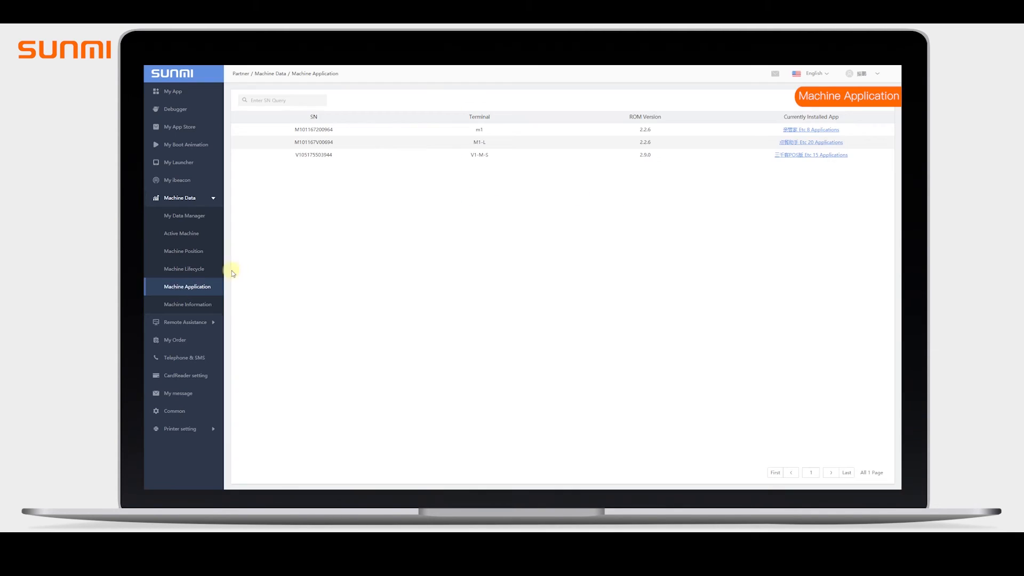
{"action": "left_click", "coordinate": [188, 304]}
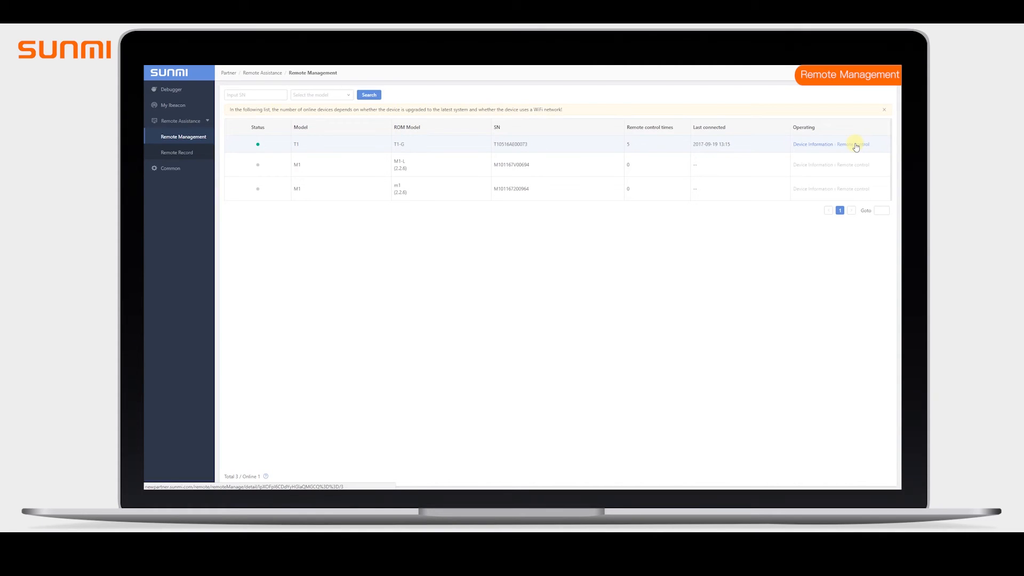
- Remotely control the T1 terminal, browse its App Store categories and launch POS Steward's hardware check
{"action": "left_click", "coordinate": [852, 144]}
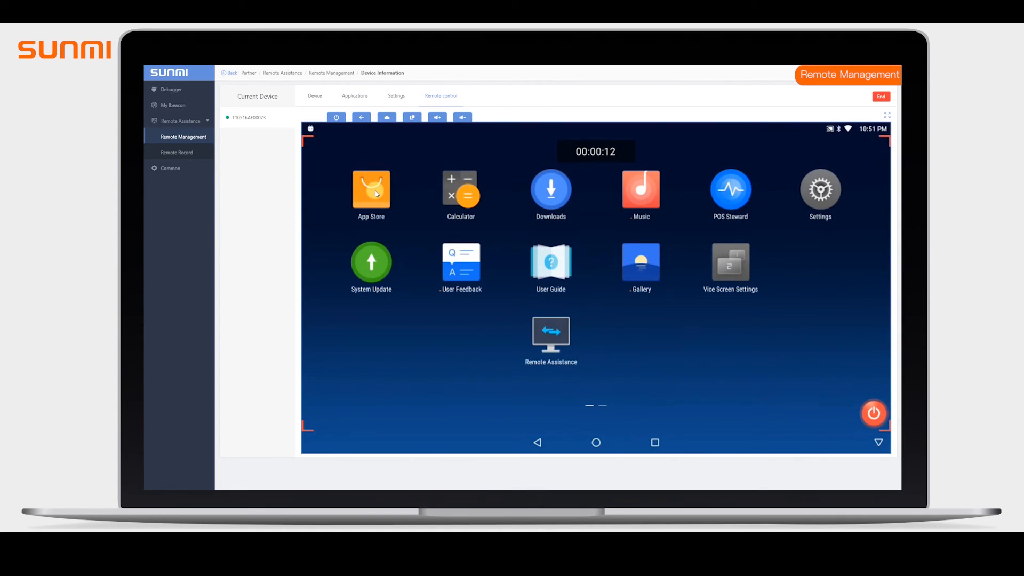
{"action": "left_click", "coordinate": [370, 190]}
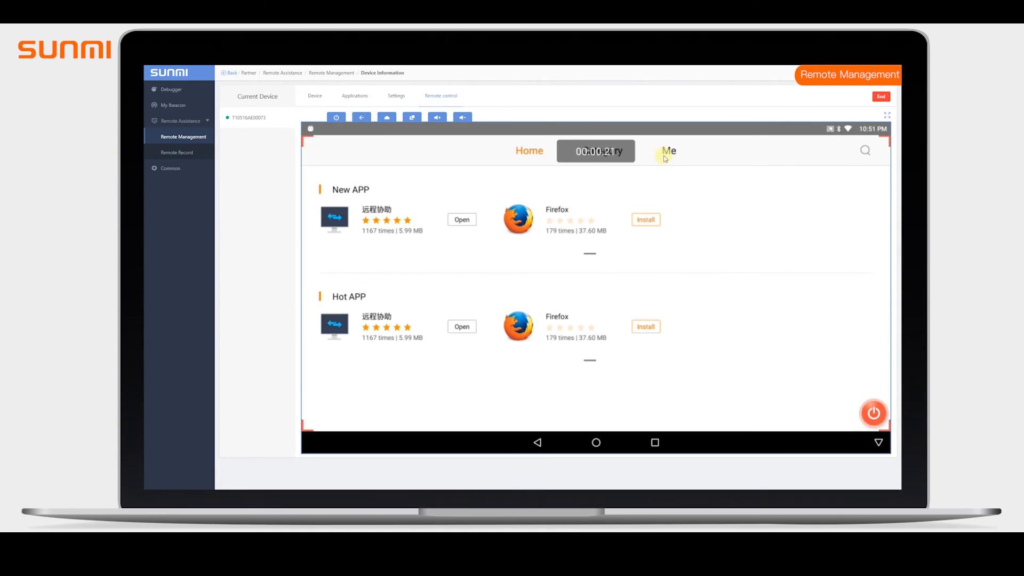
{"action": "left_click", "coordinate": [602, 151]}
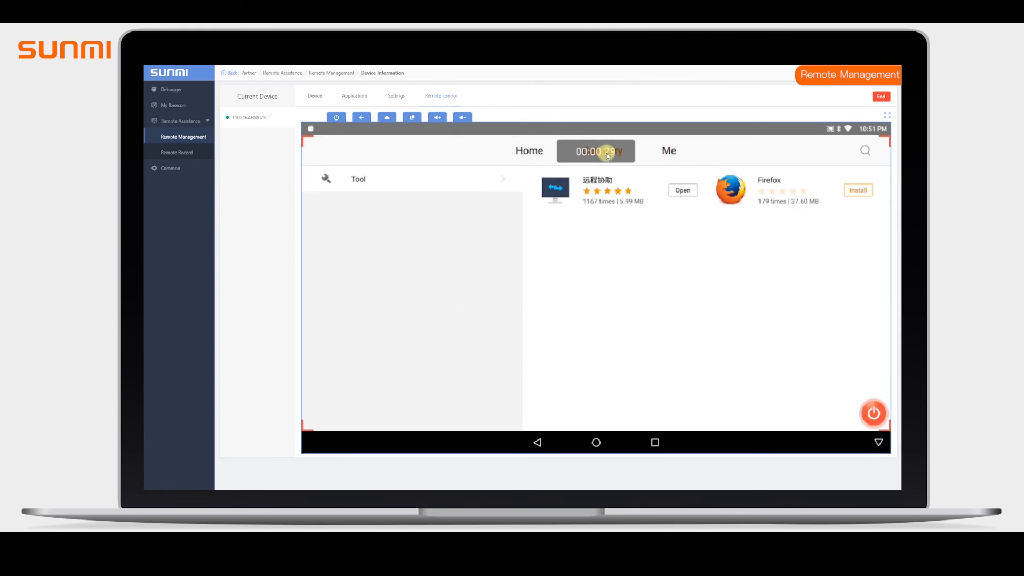
{"action": "left_click", "coordinate": [538, 441]}
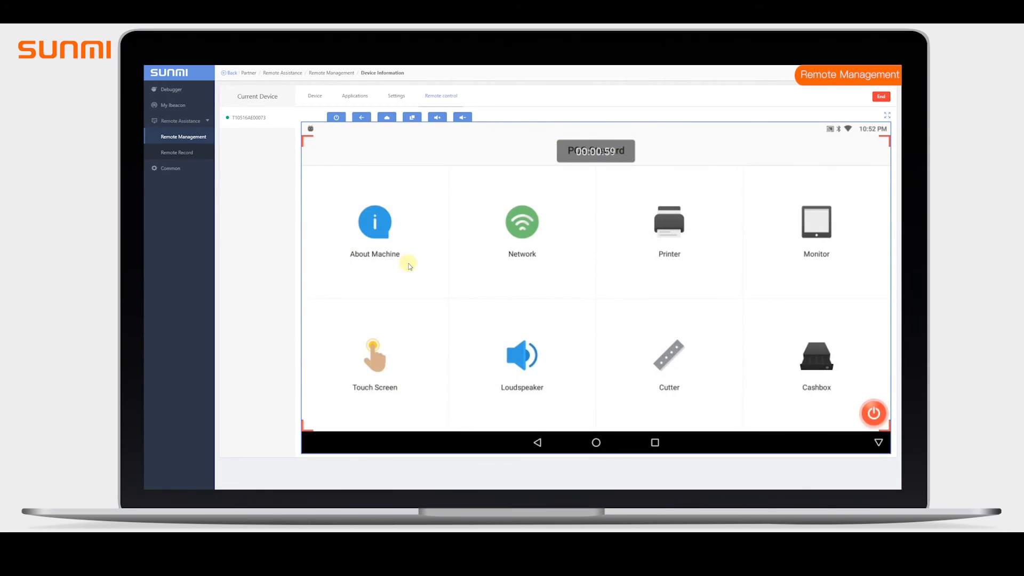
{"action": "mouse_move", "coordinate": [559, 263]}
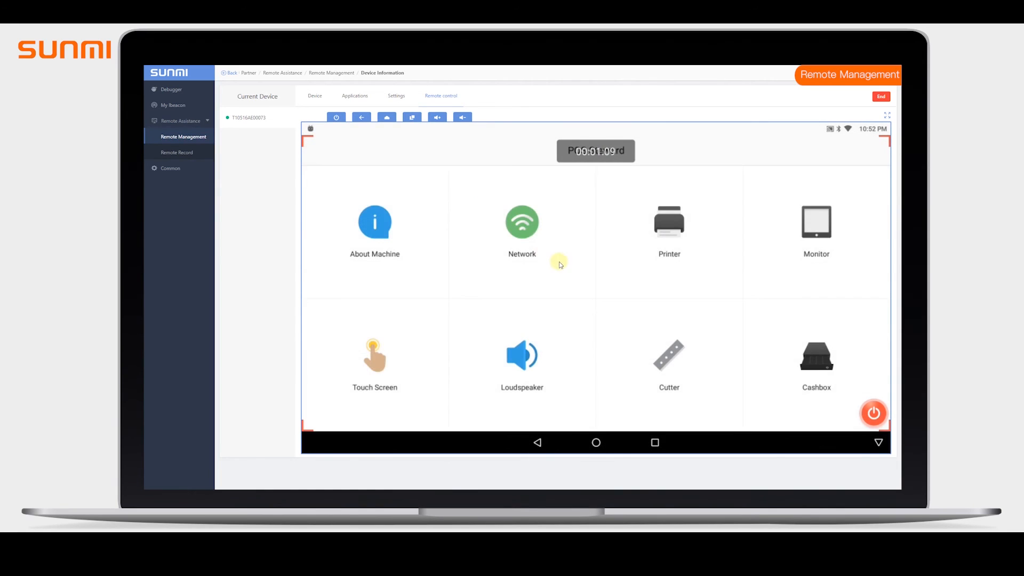